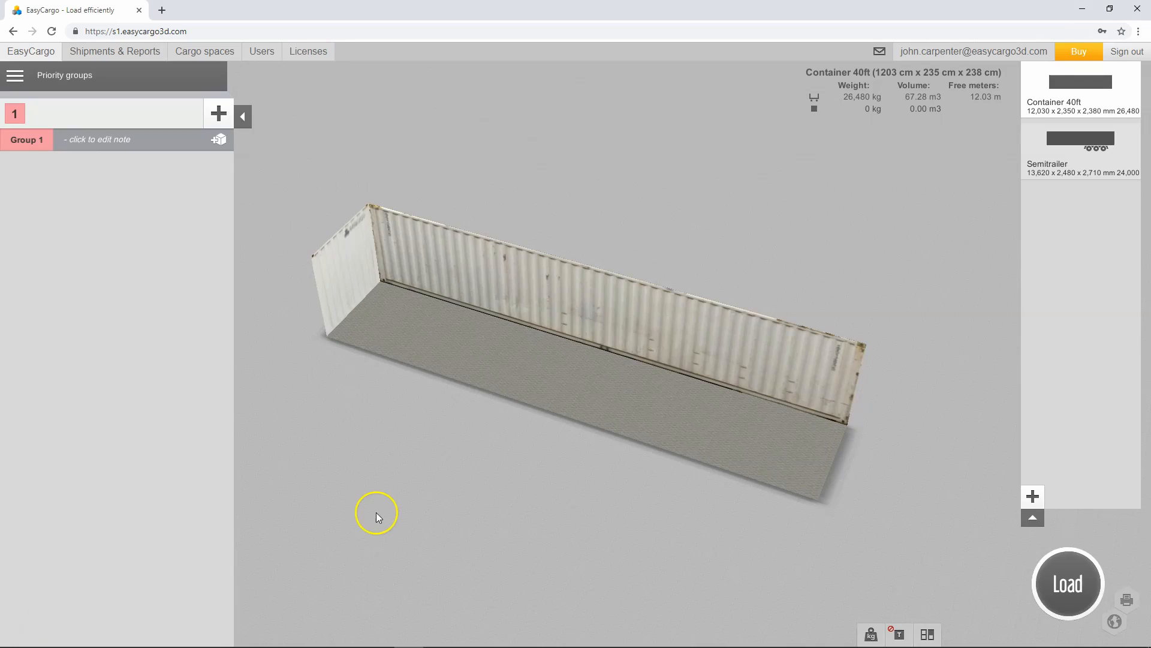
pyautogui.moveTo(136, 143)
pyautogui.write('M')
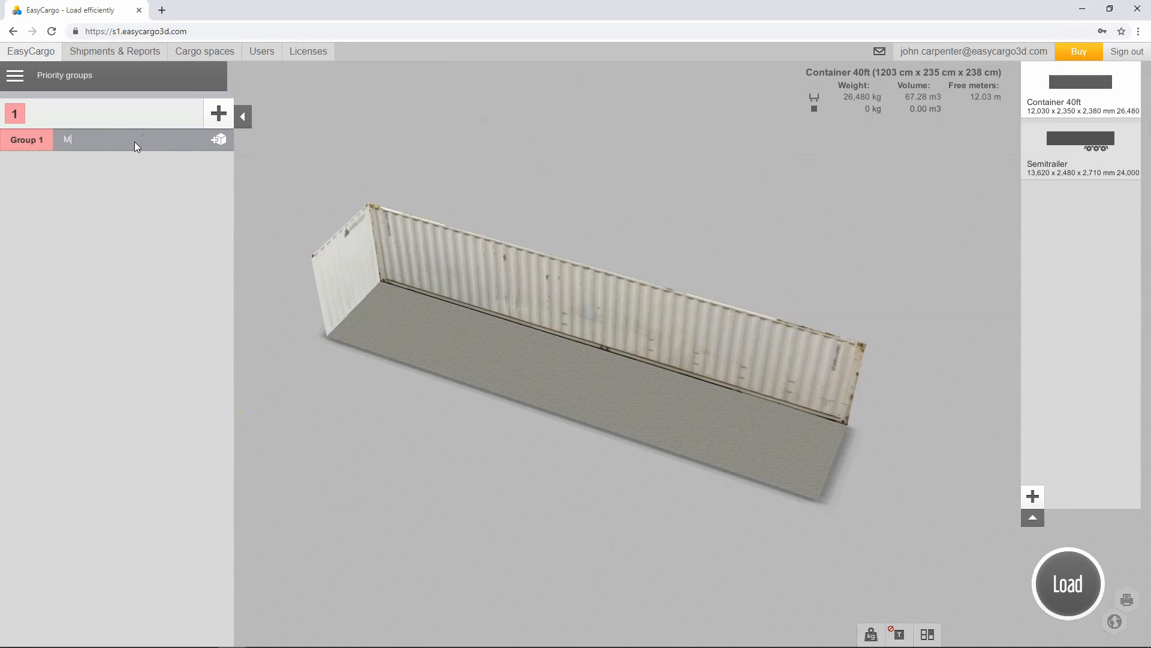
# - Name priority groups 1–3 Madrid, Paris and Berlin
pyautogui.write('adrid')
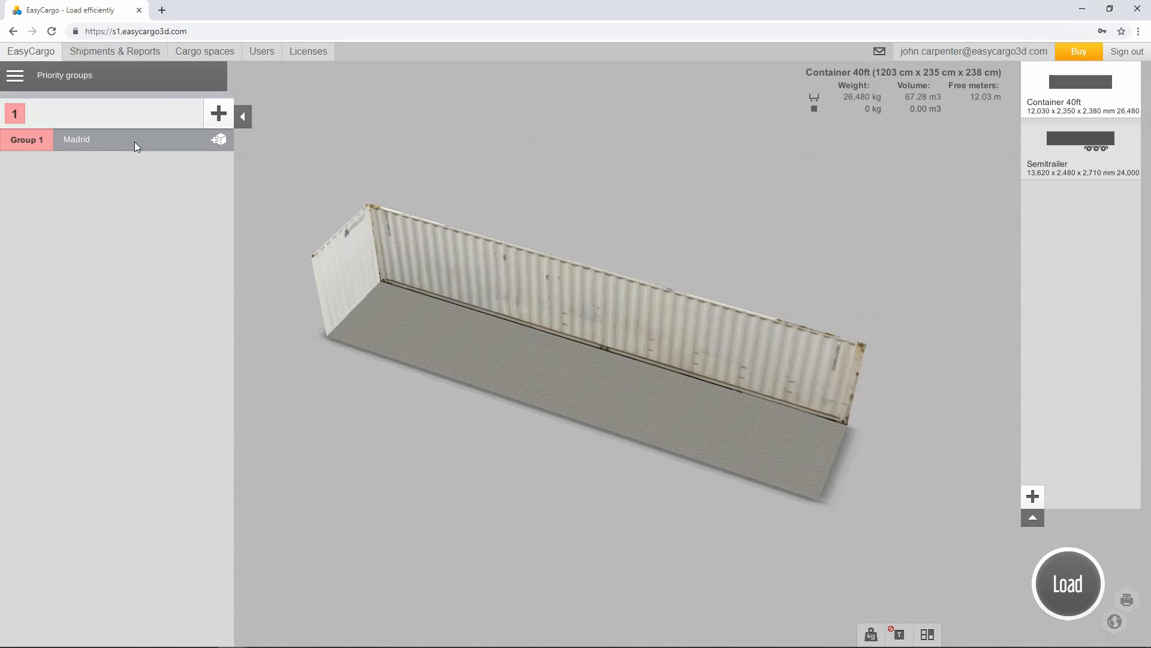
pyautogui.click(217, 113)
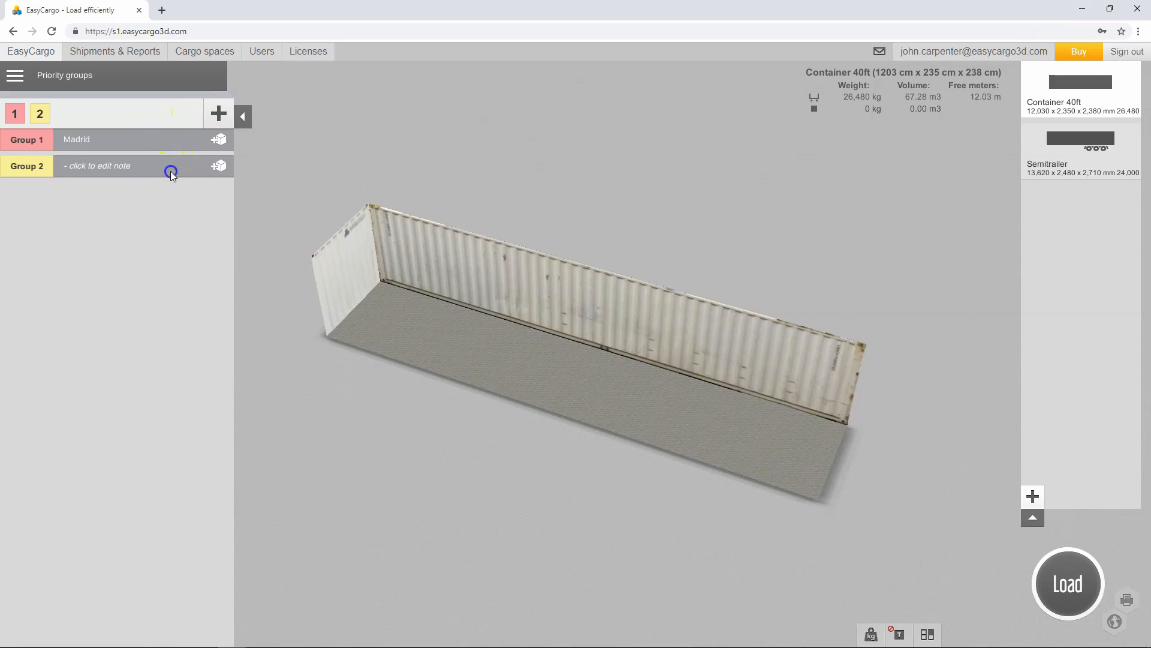
pyautogui.write('Par')
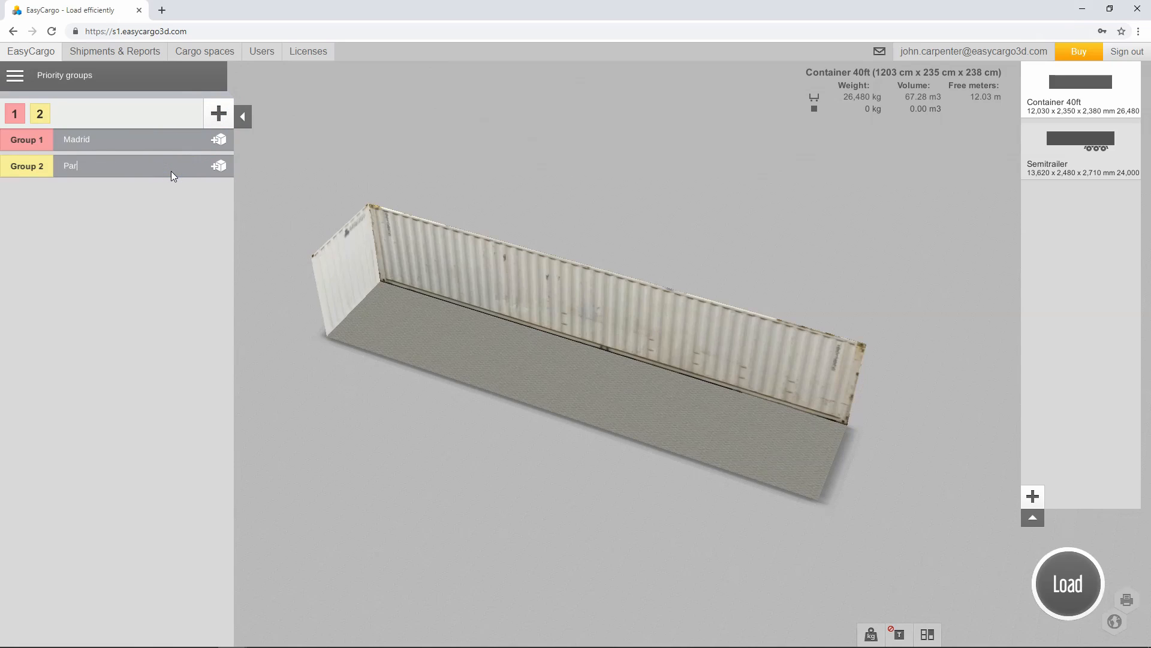
pyautogui.click(217, 114)
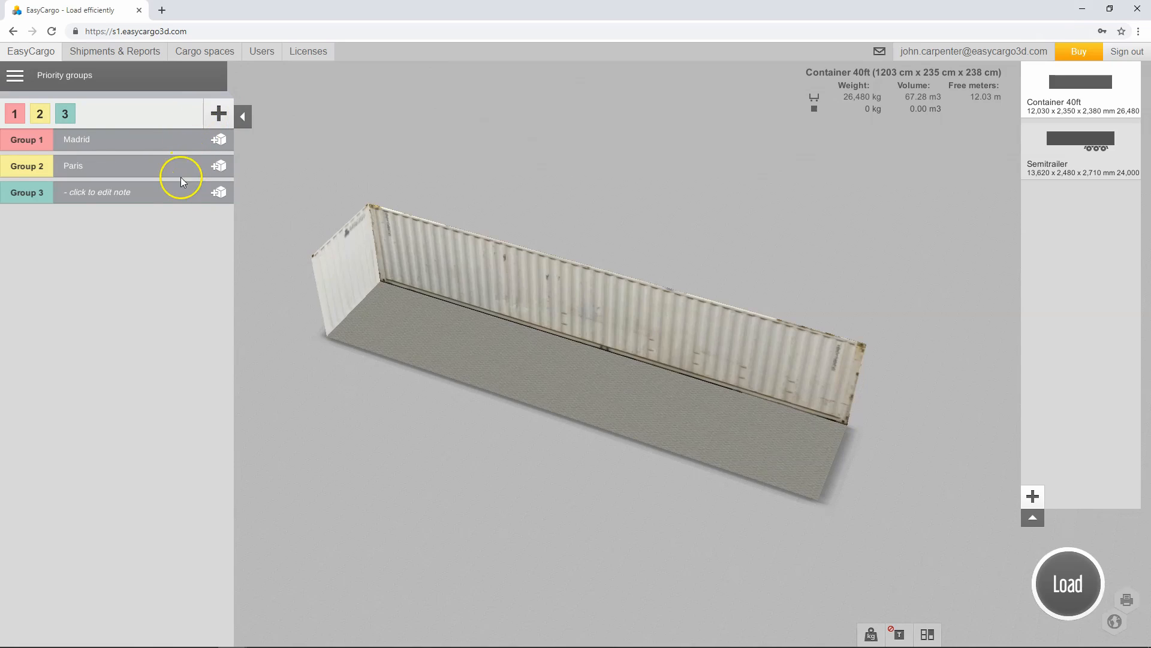
pyautogui.write('Be')
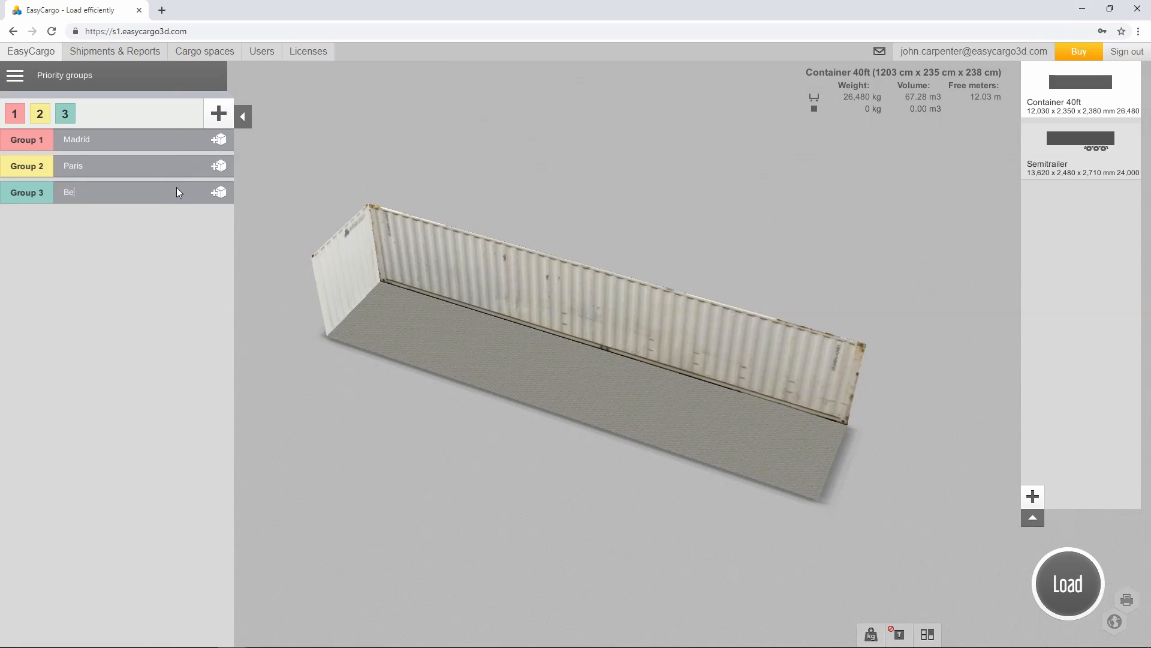
pyautogui.write('rlin')
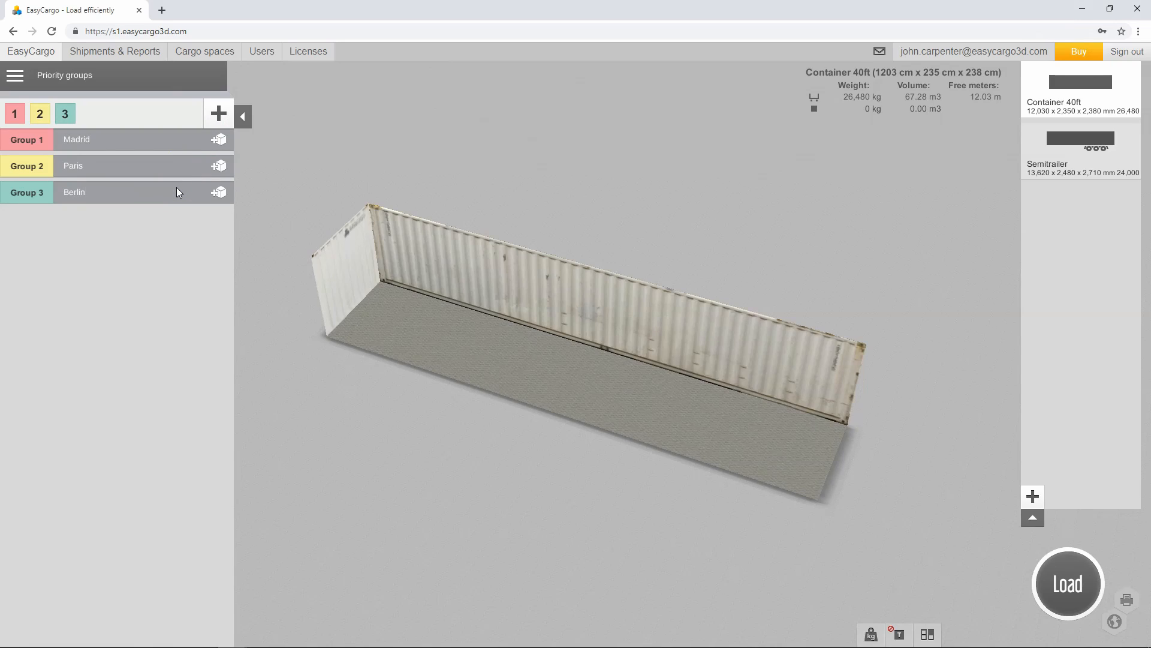
pyautogui.moveTo(218, 140)
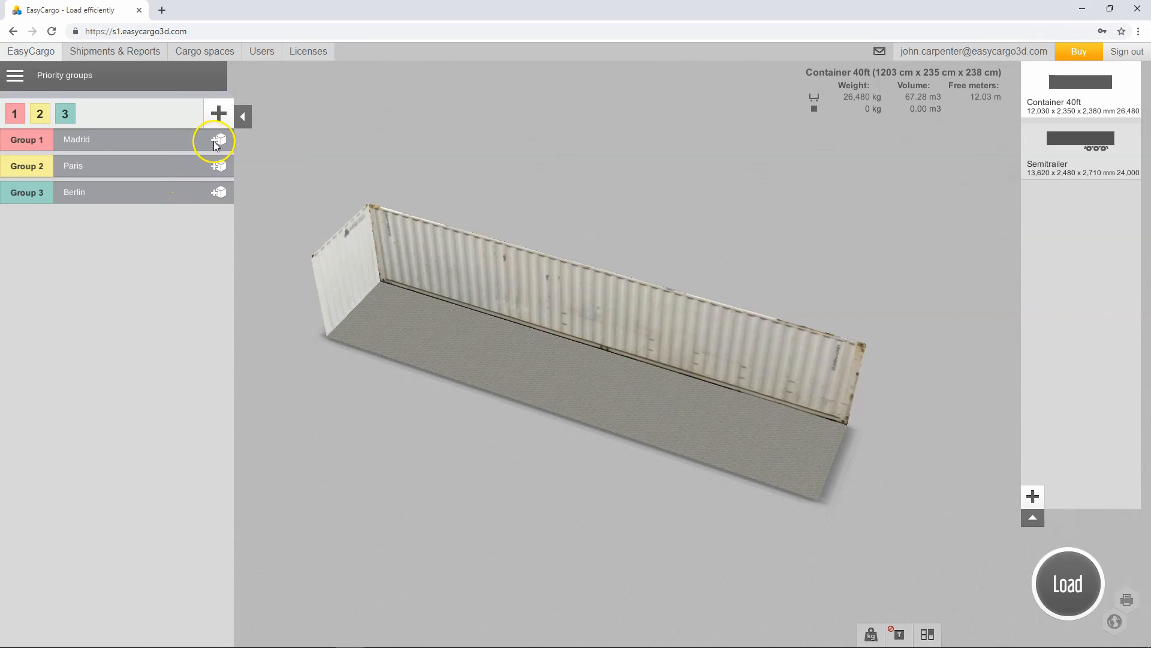
# - Add cargo item WH352 with value 41.4 to the Madrid group
pyautogui.click(219, 140)
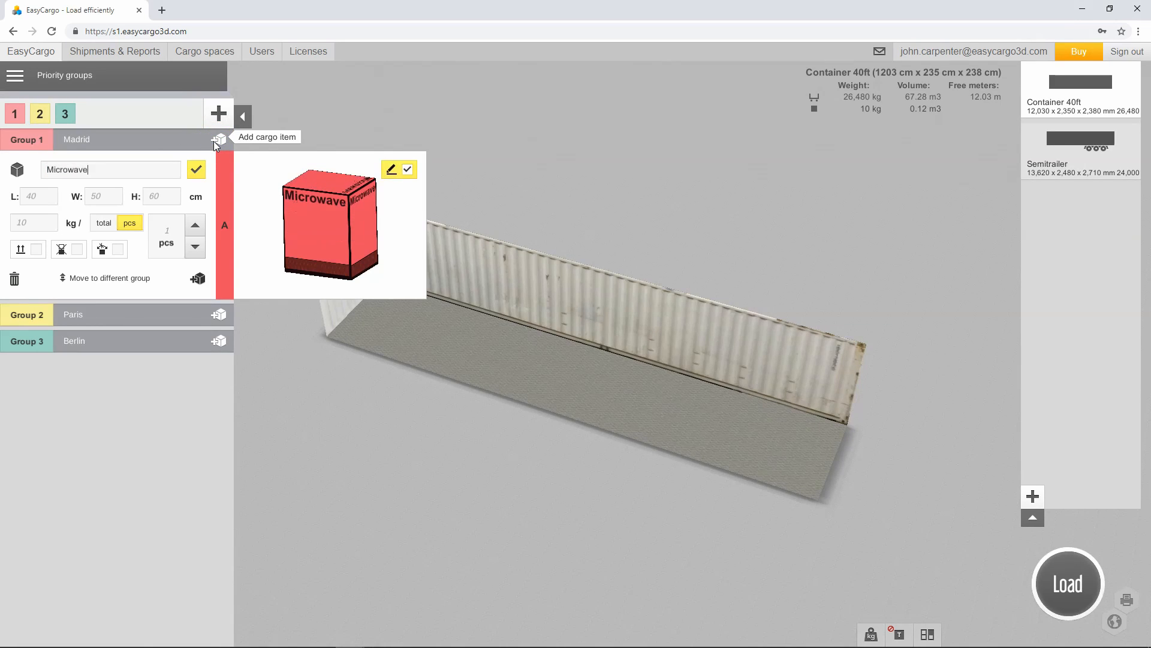
pyautogui.write('WH352')
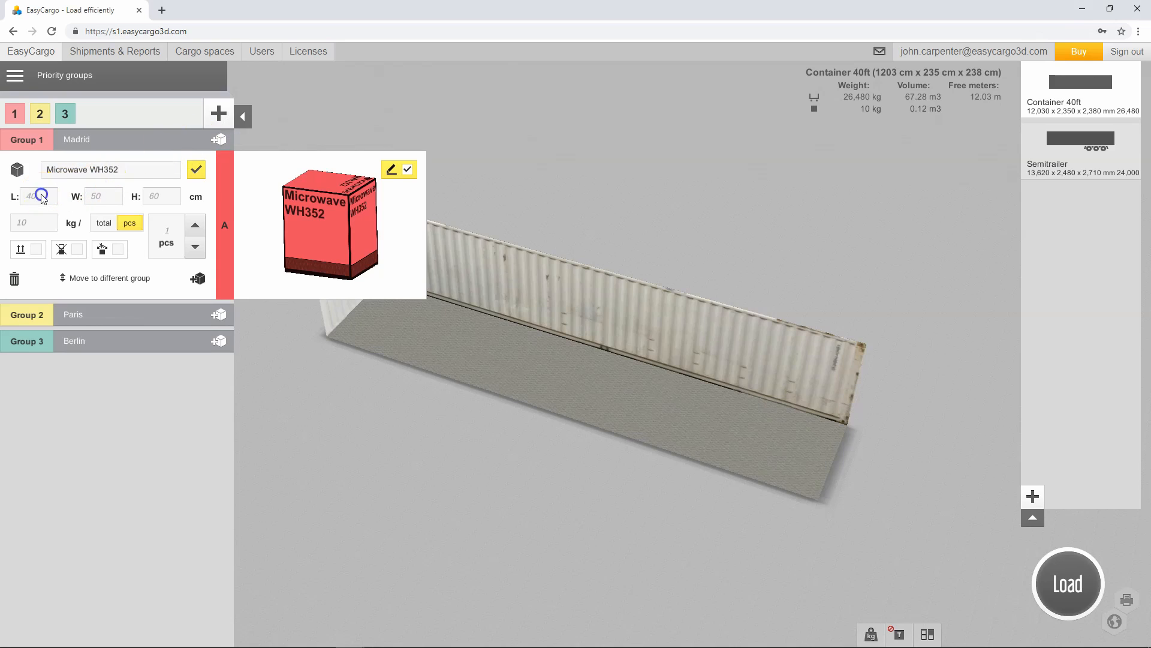
pyautogui.write('41.4')
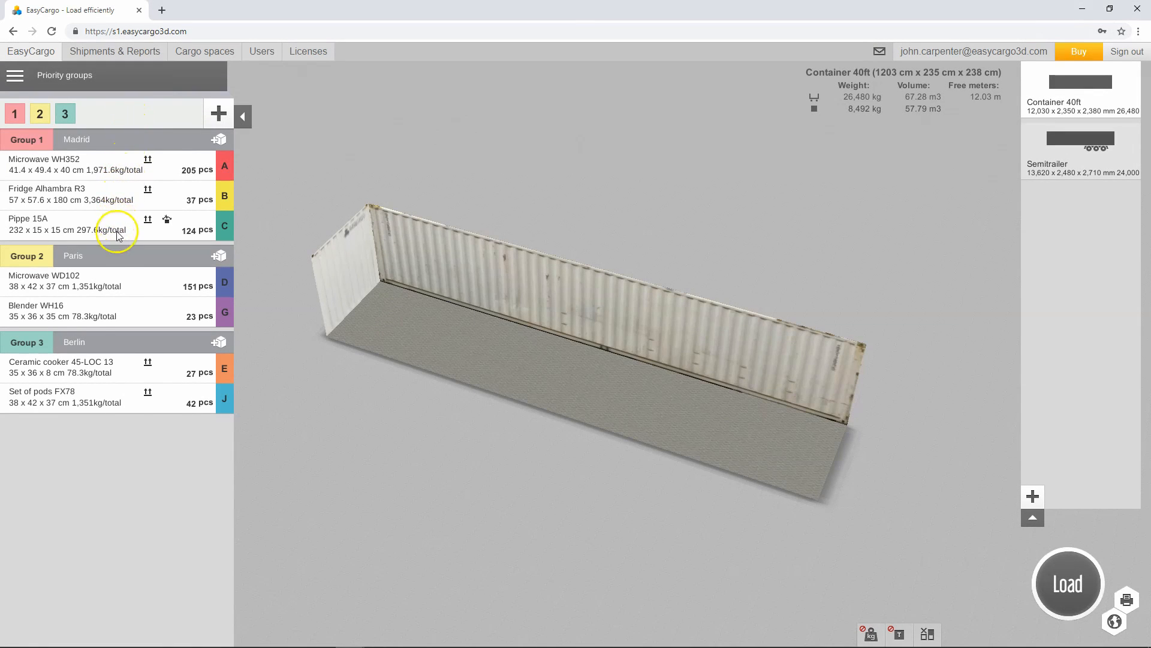
pyautogui.moveTo(1045, 580)
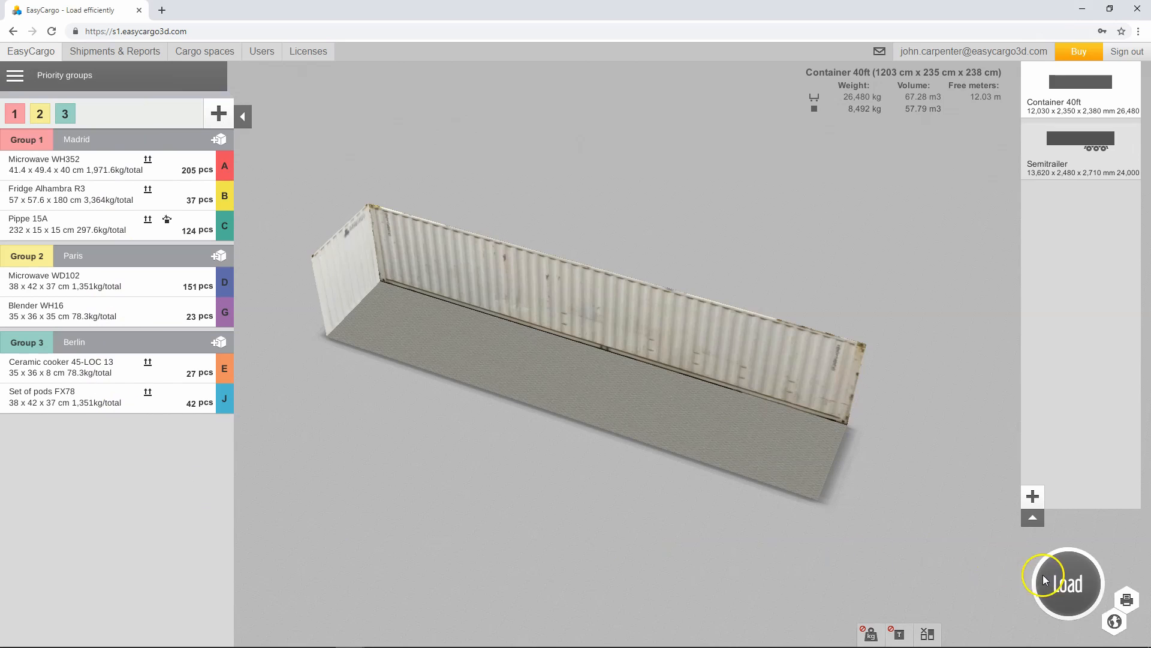
# - Load all cargo into the 40ft container and colour boxes by priority group
pyautogui.click(1066, 583)
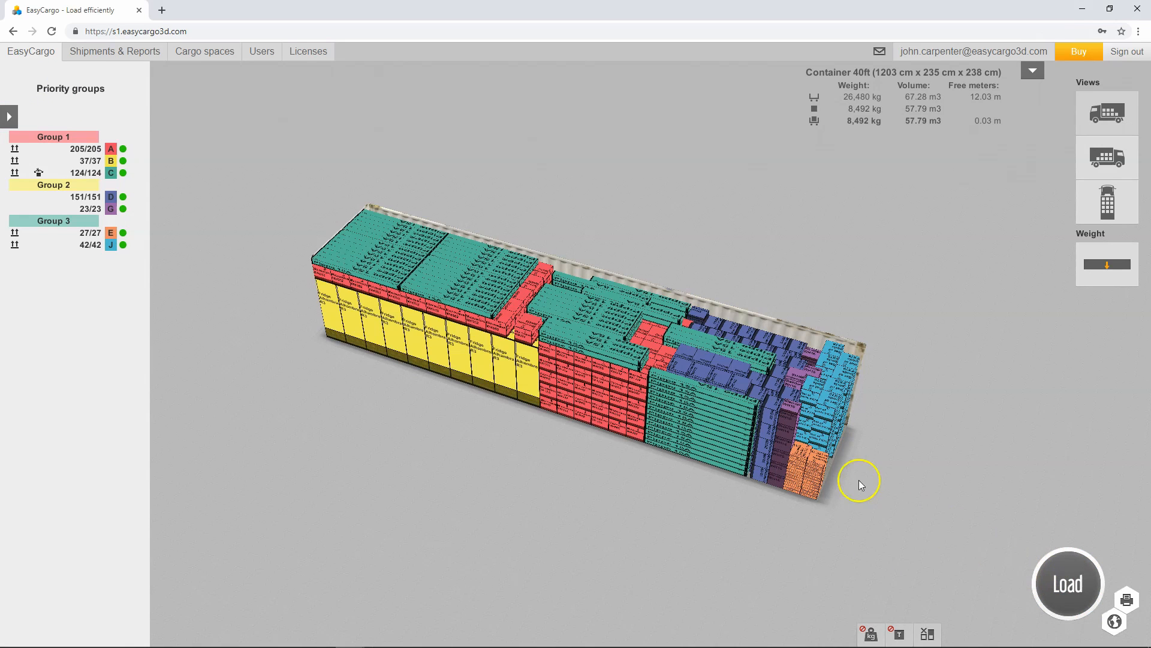
pyautogui.moveTo(99, 145)
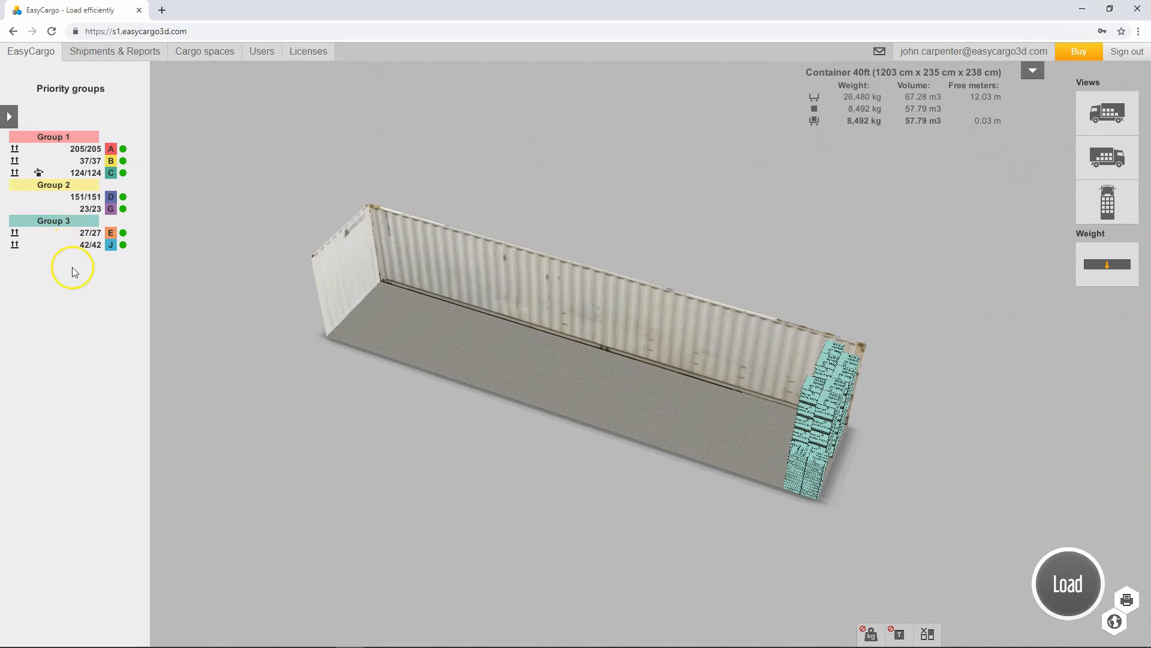
pyautogui.click(1066, 583)
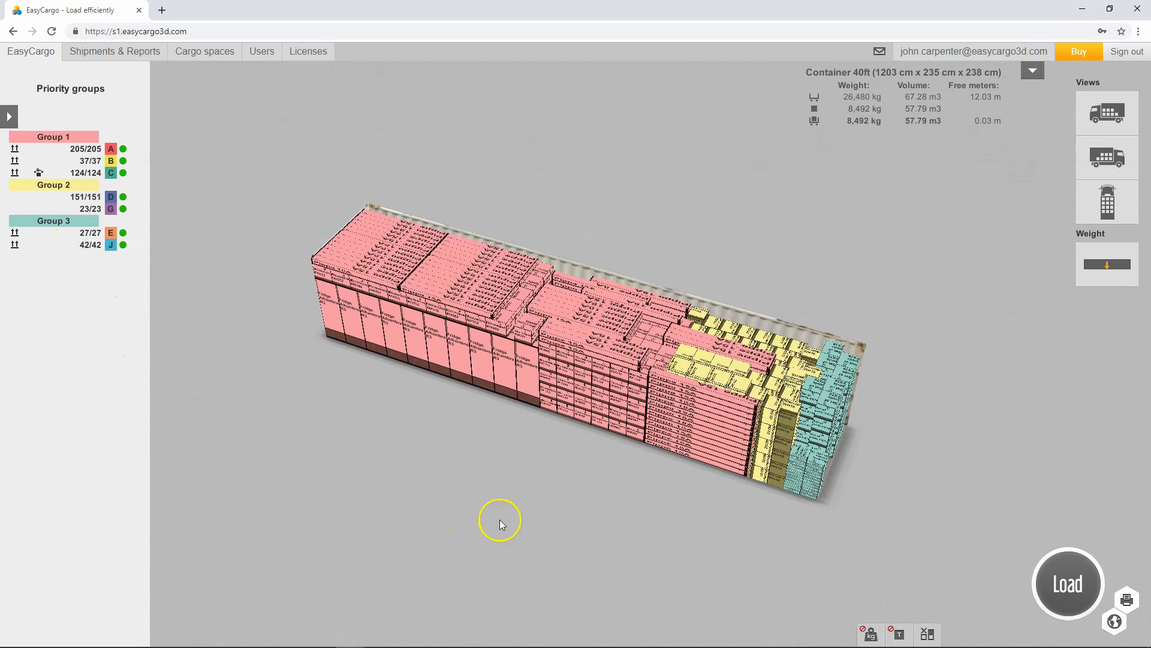
pyautogui.moveTo(838, 547)
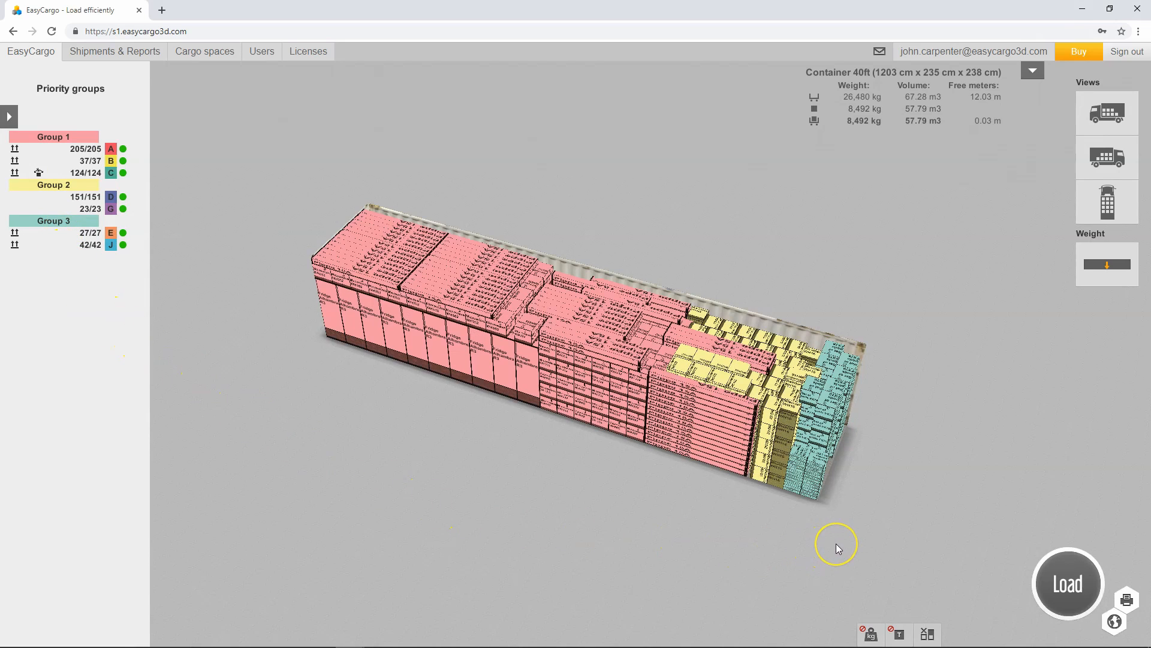
pyautogui.moveTo(788, 481)
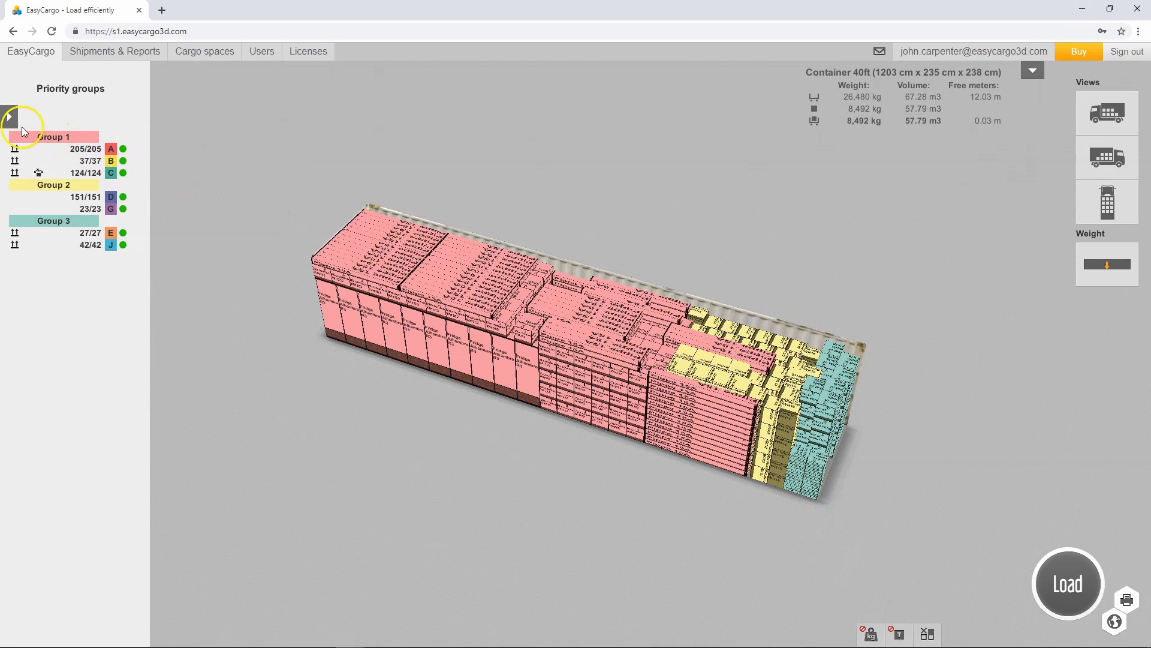
# - Reassign Microwave WH352 from Madrid to group 3 - Berlin
pyautogui.click(10, 118)
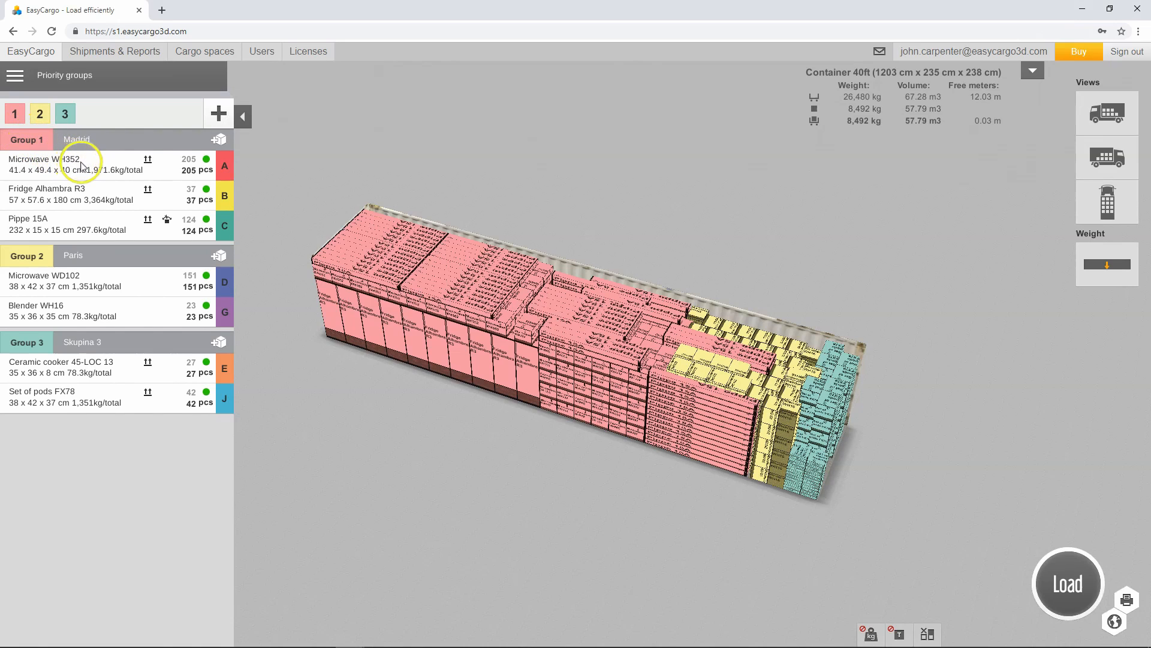
pyautogui.click(66, 159)
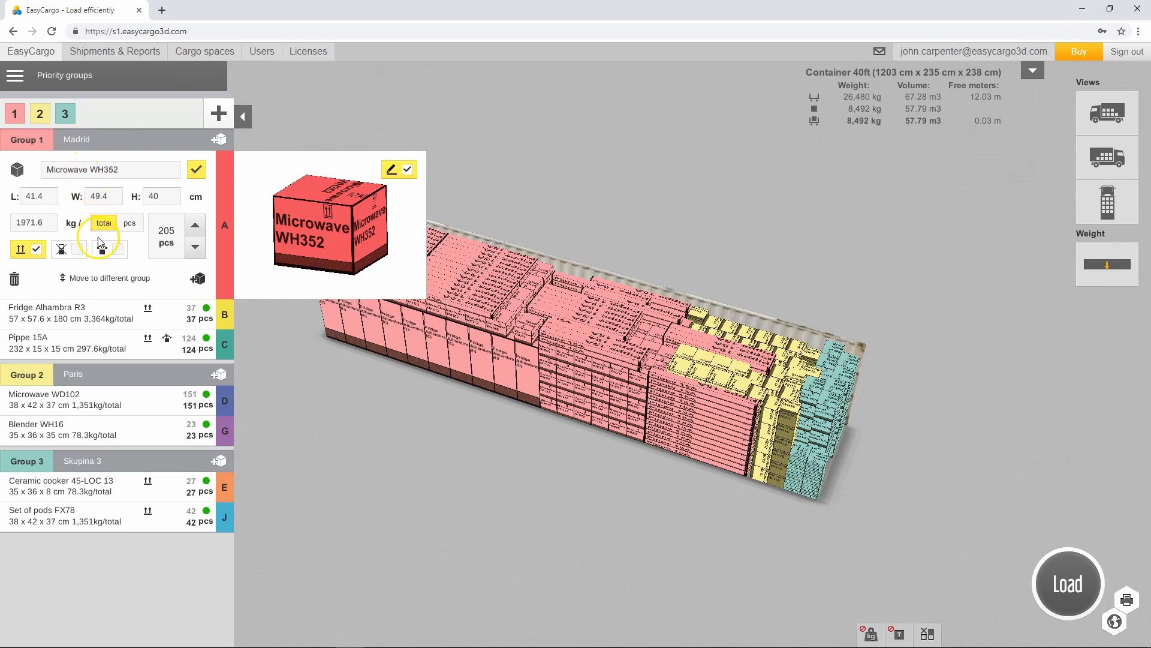
pyautogui.click(111, 277)
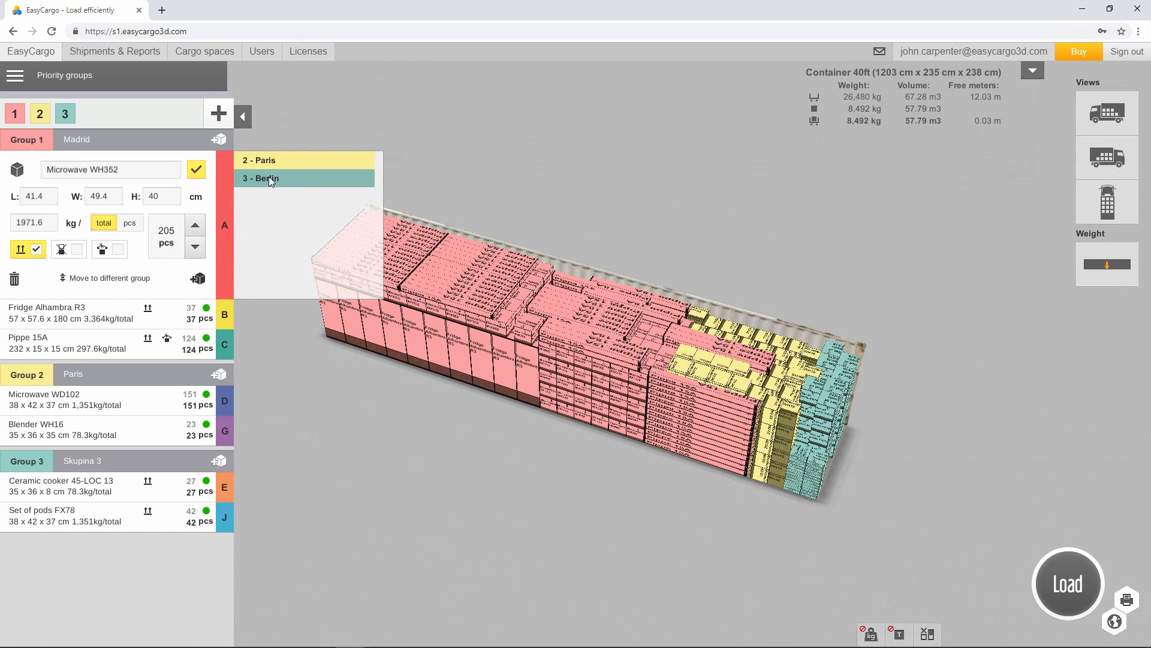
pyautogui.click(304, 178)
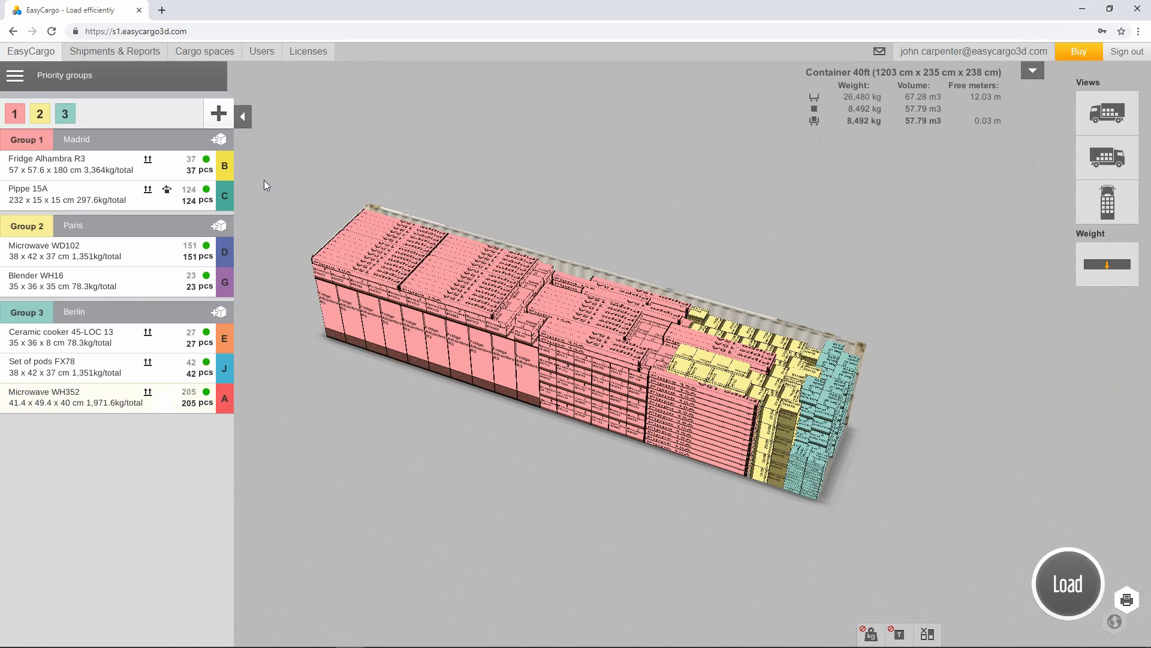
pyautogui.moveTo(127, 138)
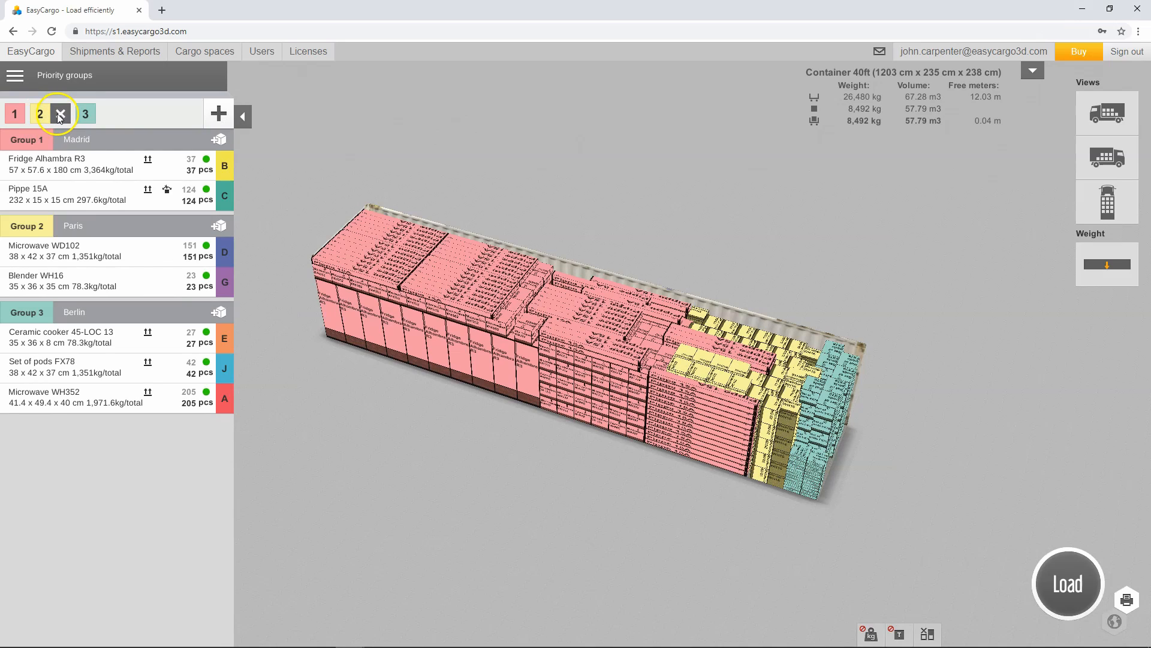
# - Remove group tab 2, Paris, with its cargo
pyautogui.click(60, 114)
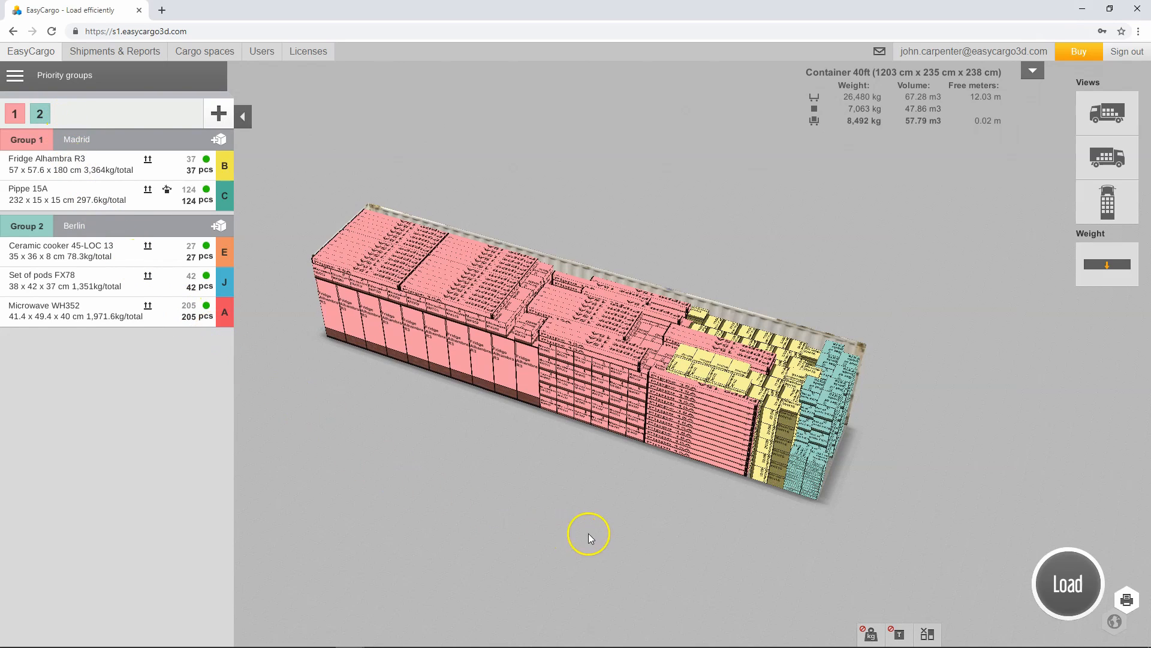
pyautogui.moveTo(1067, 584)
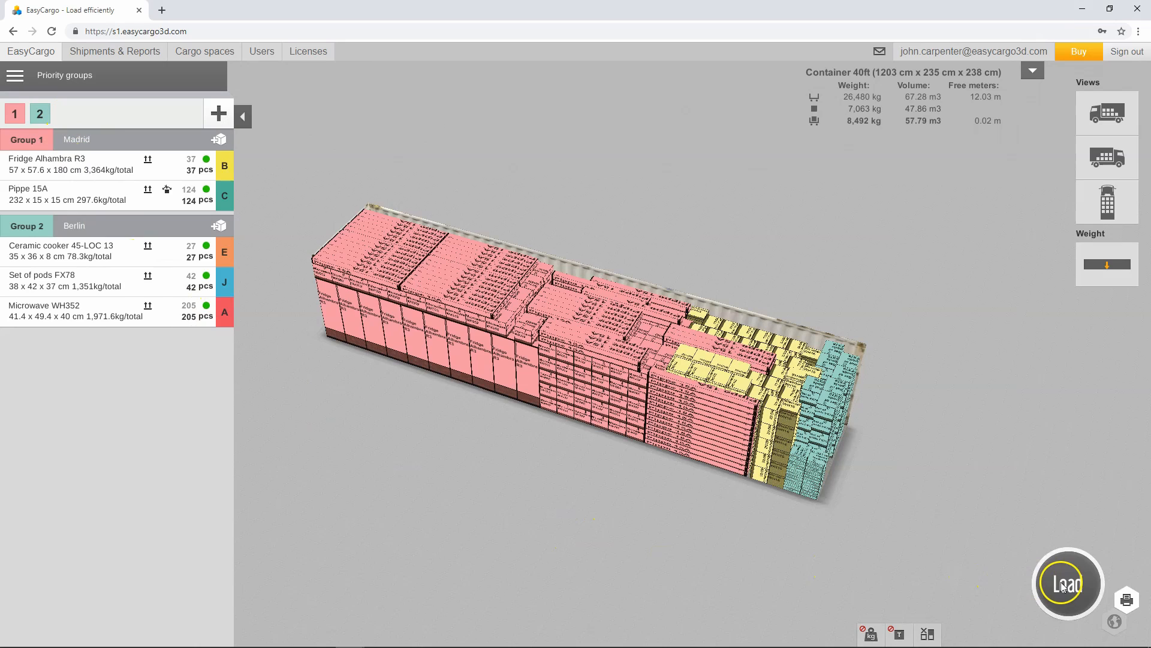
# - Reload the container with Madrid and Berlin groups, then view group separation options
pyautogui.click(1066, 584)
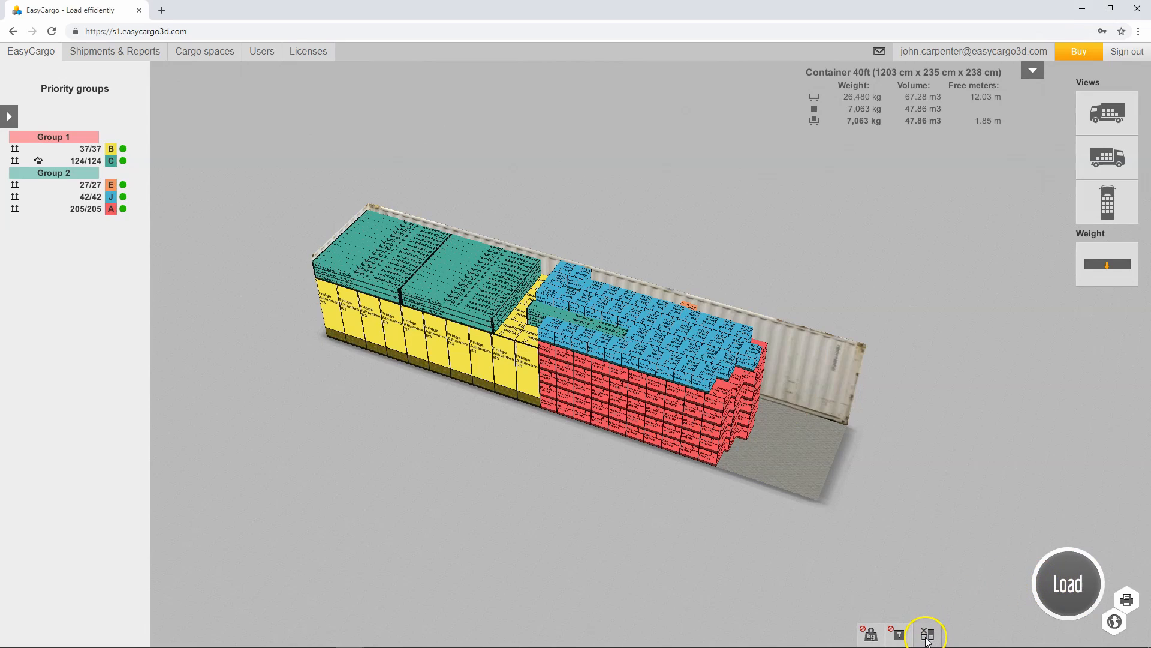
pyautogui.click(927, 634)
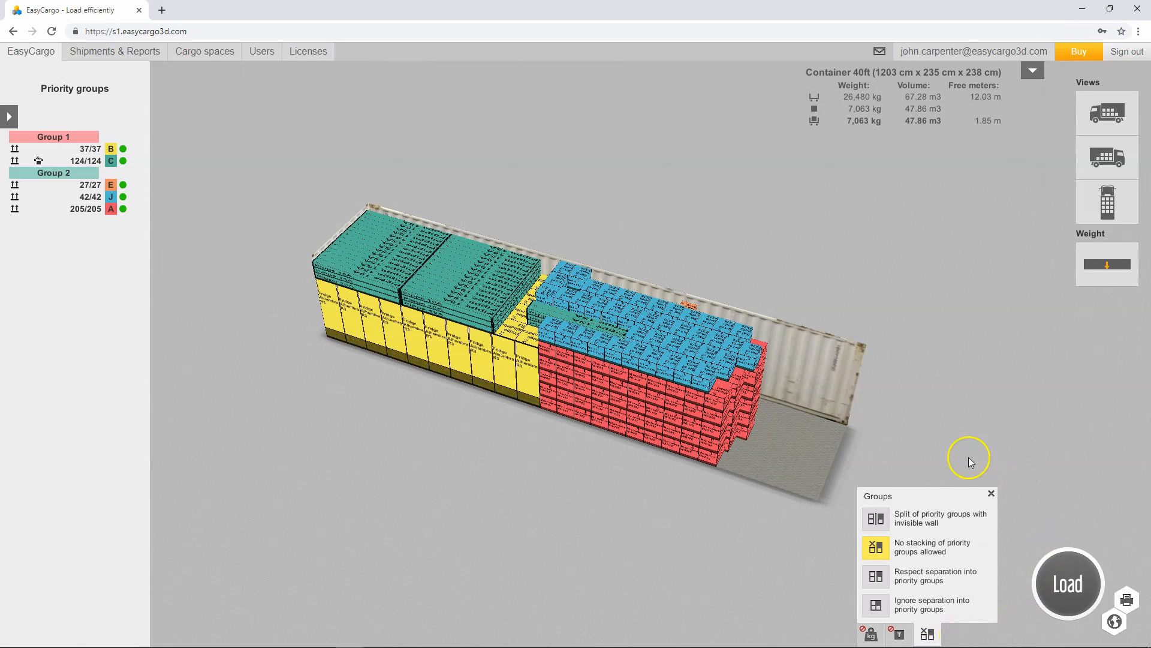